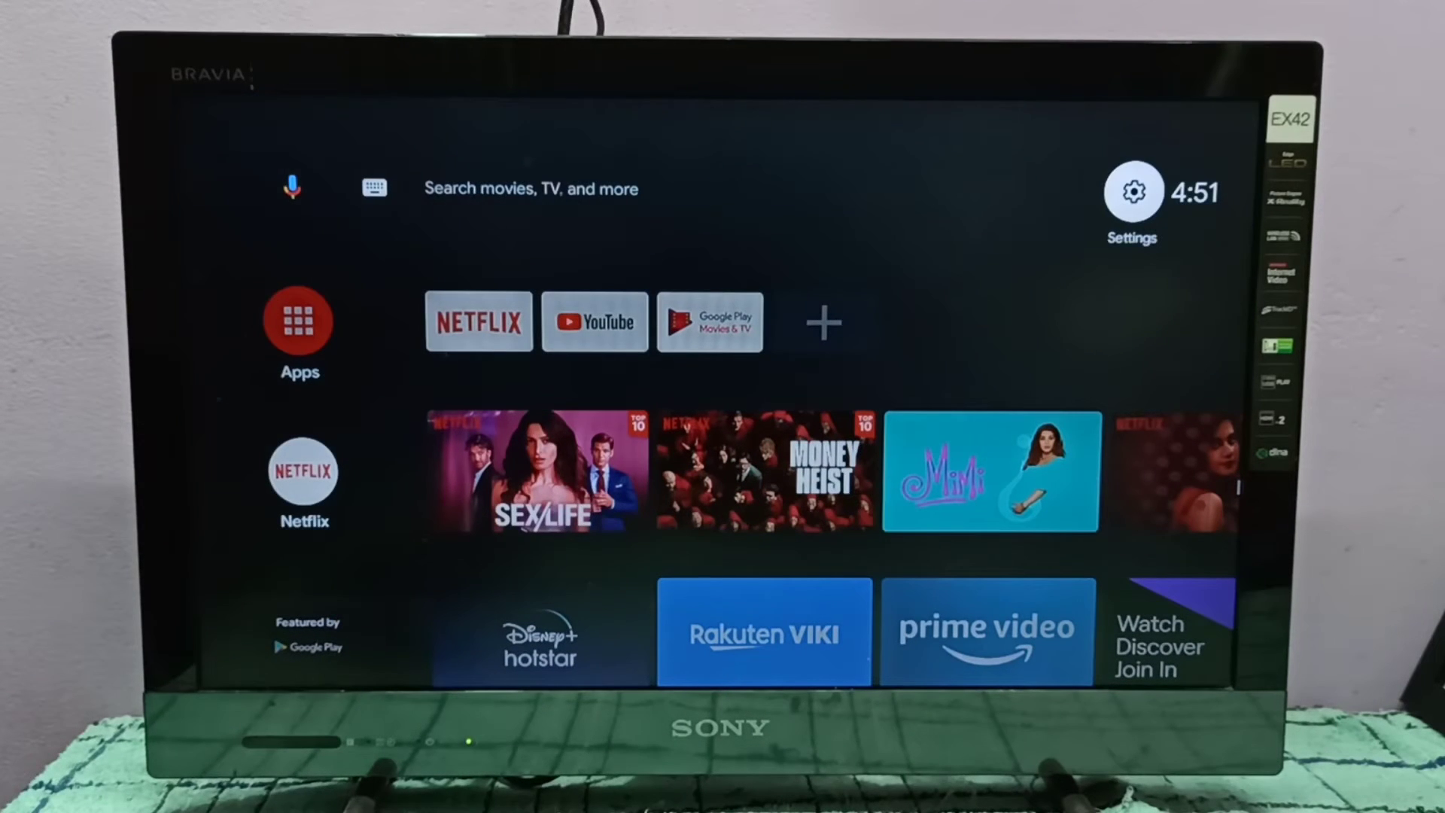
Step: Open Settings from the home screen gear icon, then Device Preferences, where reset lives
left_click(1132, 193)
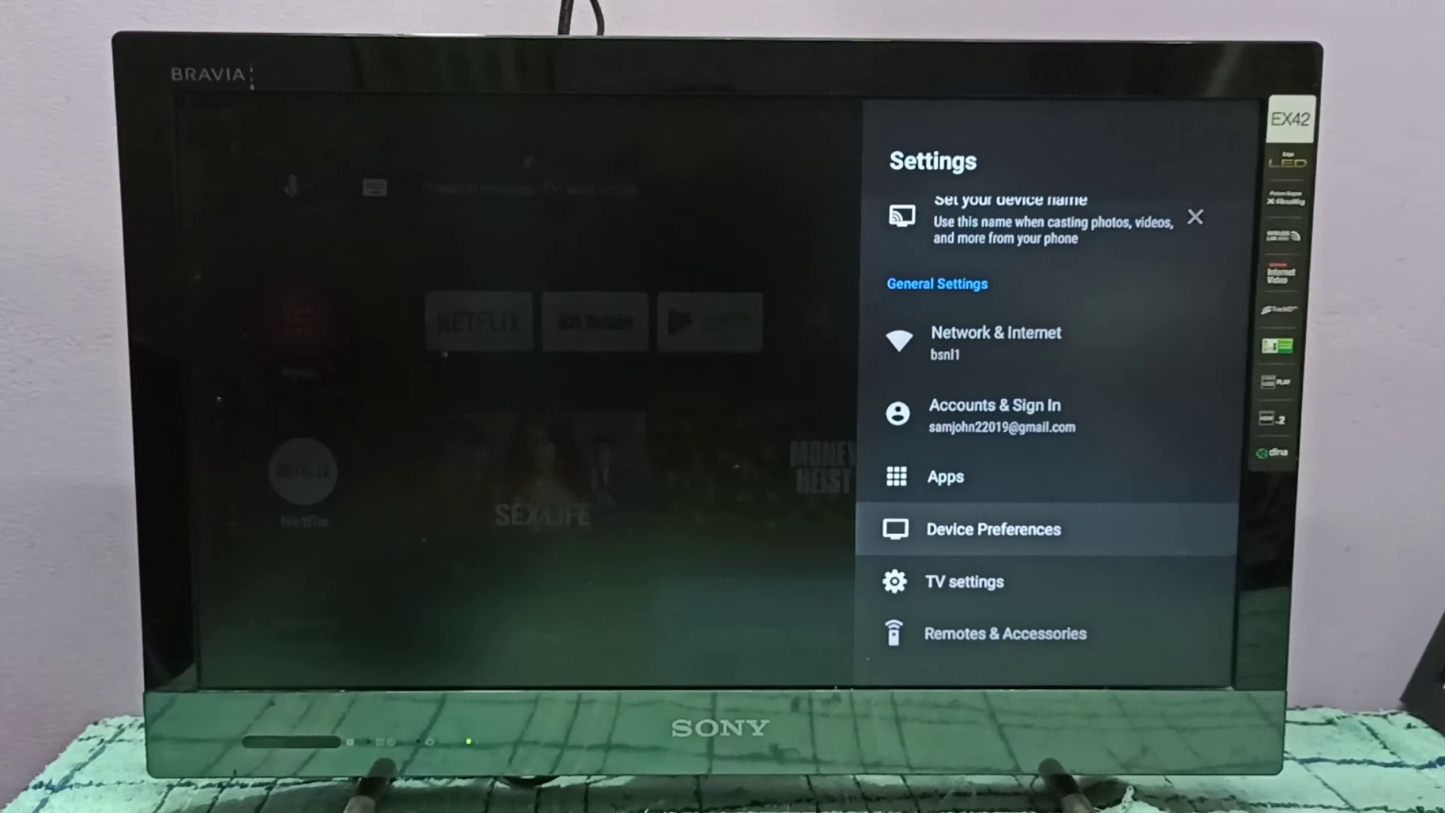
left_click(993, 528)
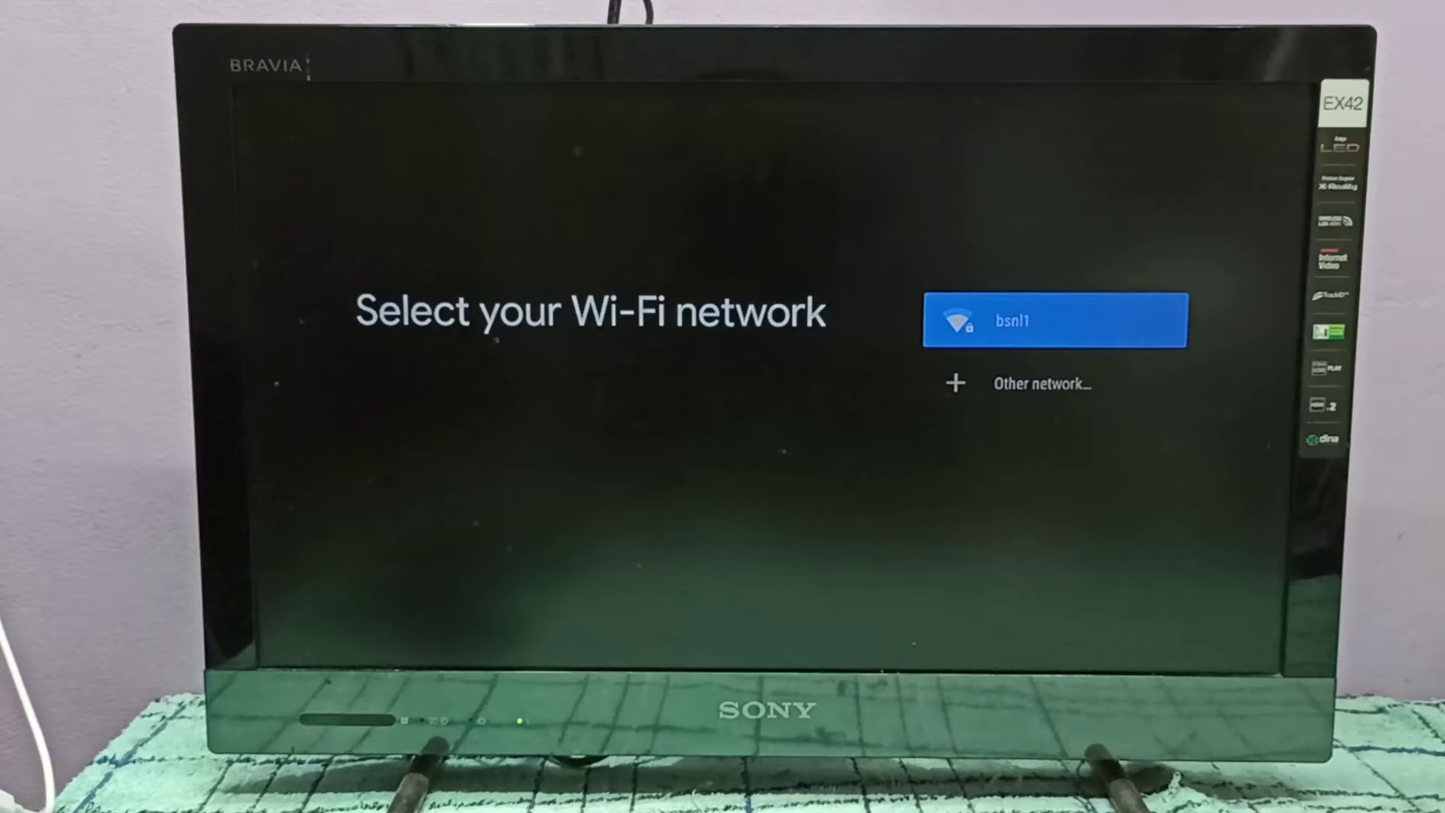
Step: Choose the bsnl1 network from the setup network list
left_click(1055, 319)
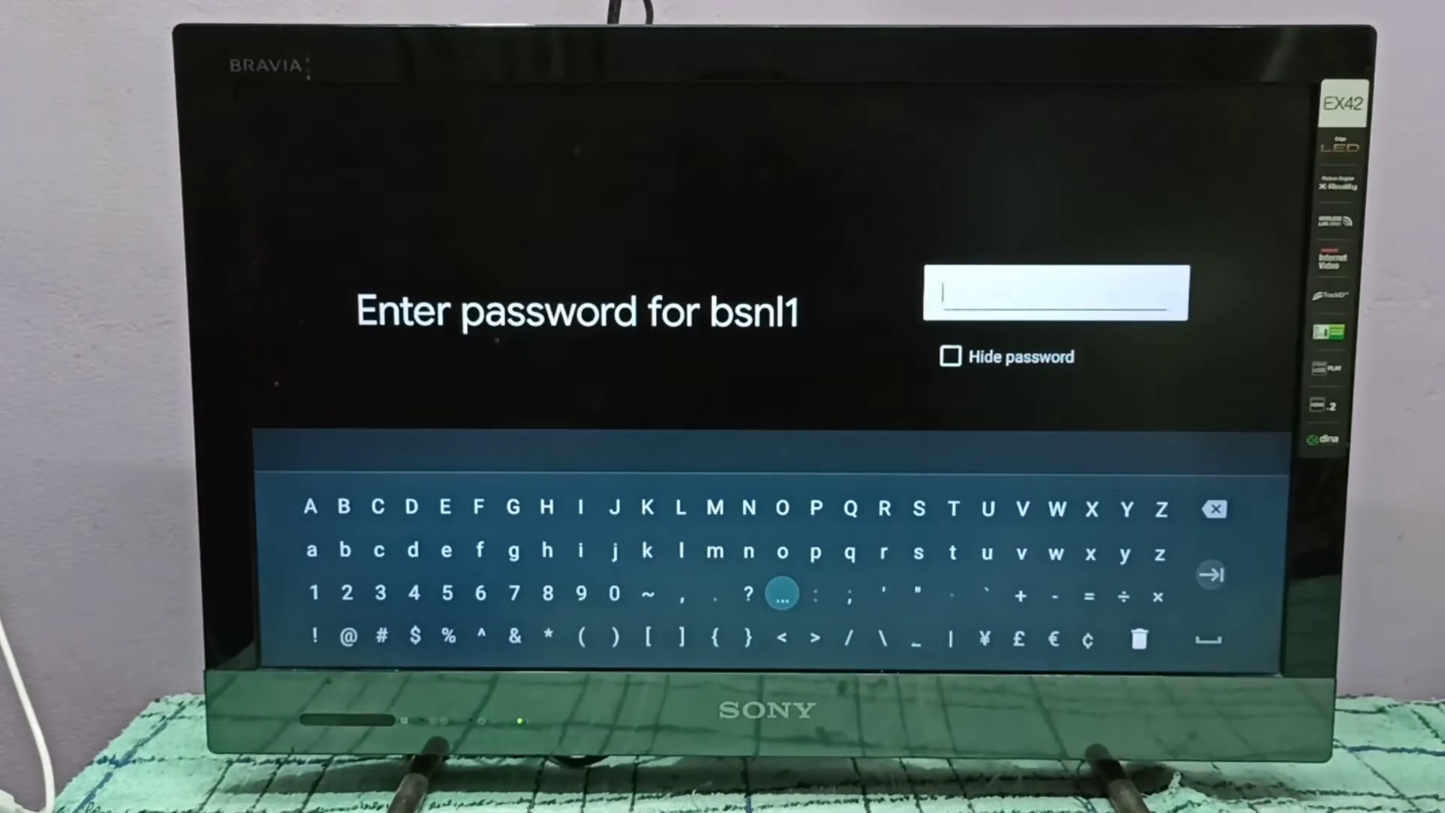